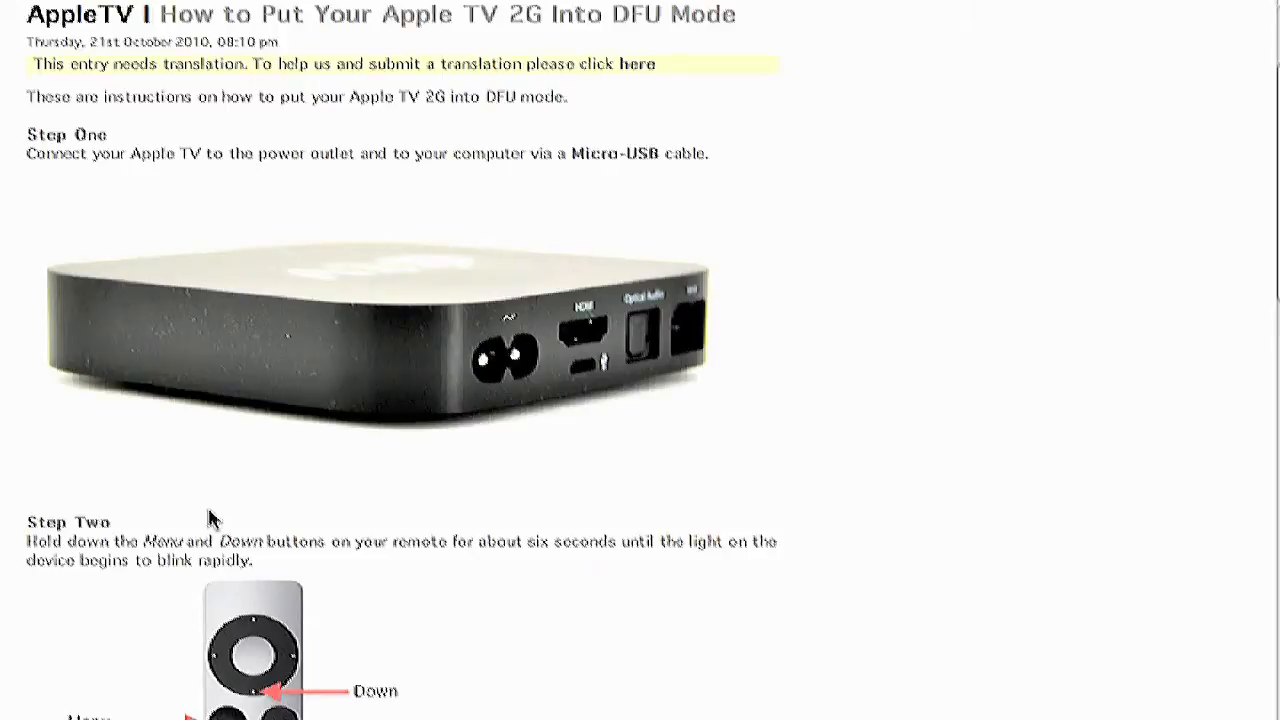
pyautogui.moveTo(356, 588)
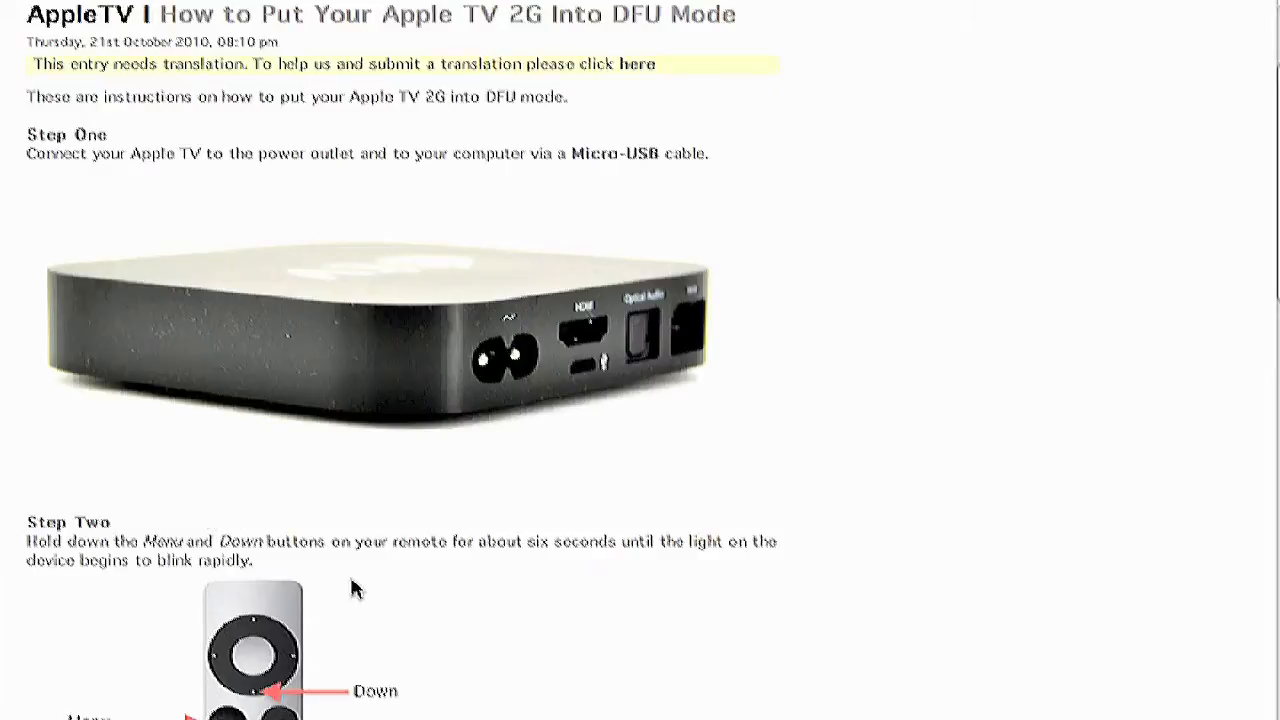
pyautogui.moveTo(388, 552)
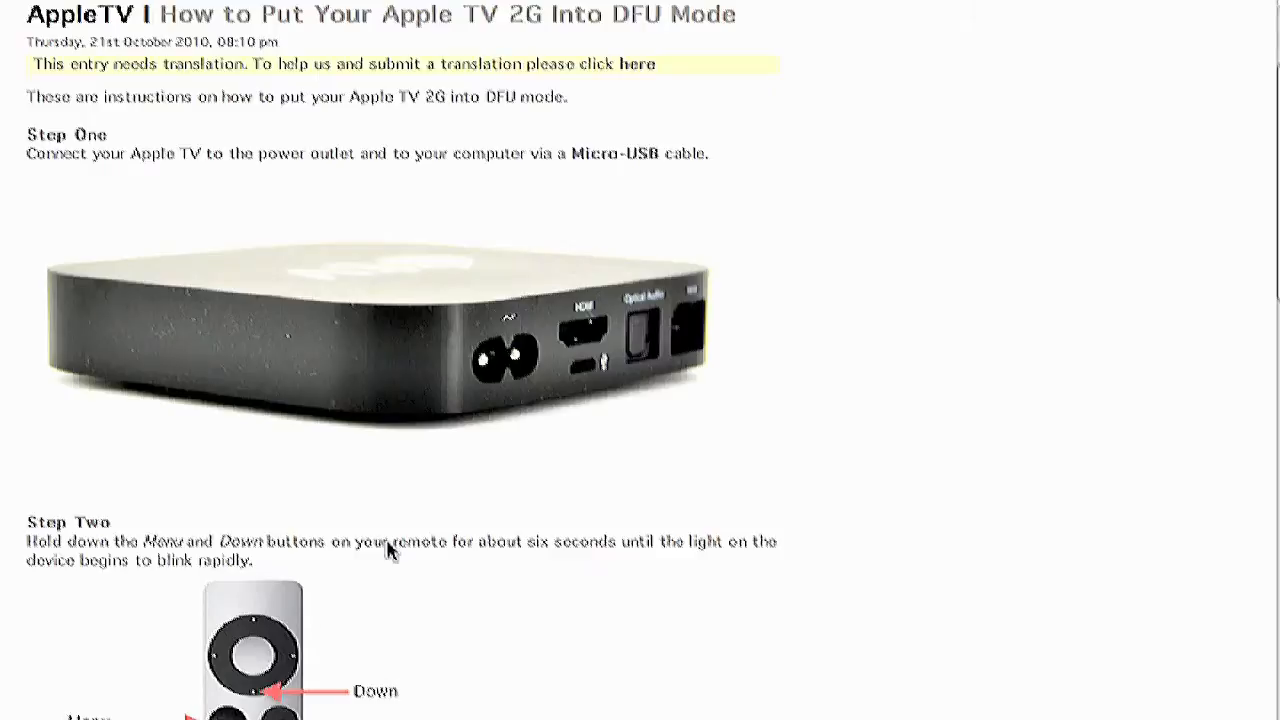
pyautogui.scroll(-3)
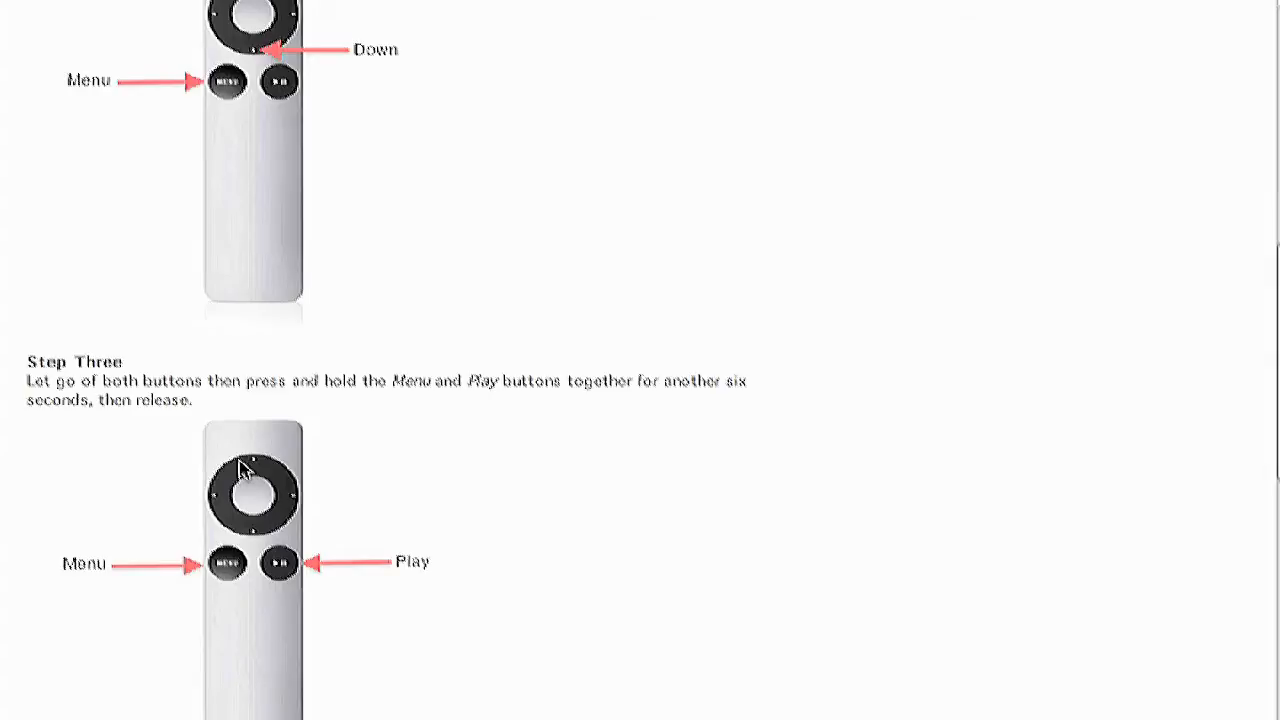
pyautogui.scroll(-3)
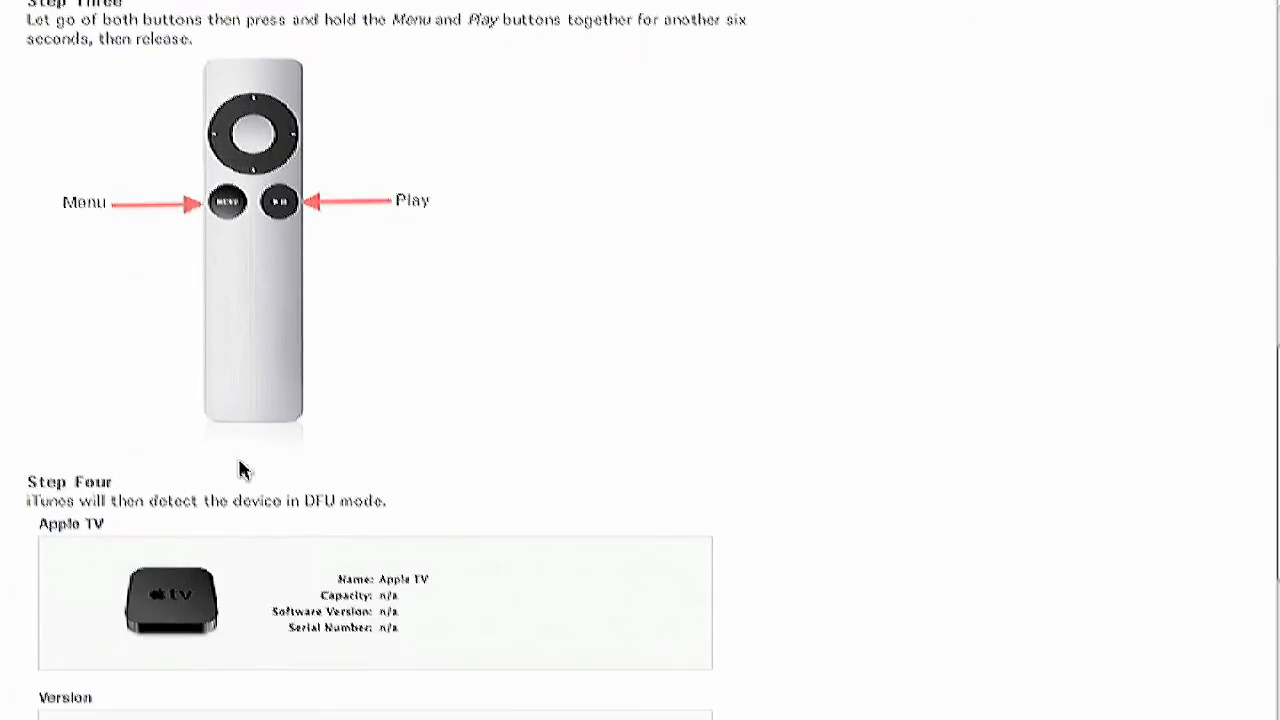
pyautogui.scroll(-3)
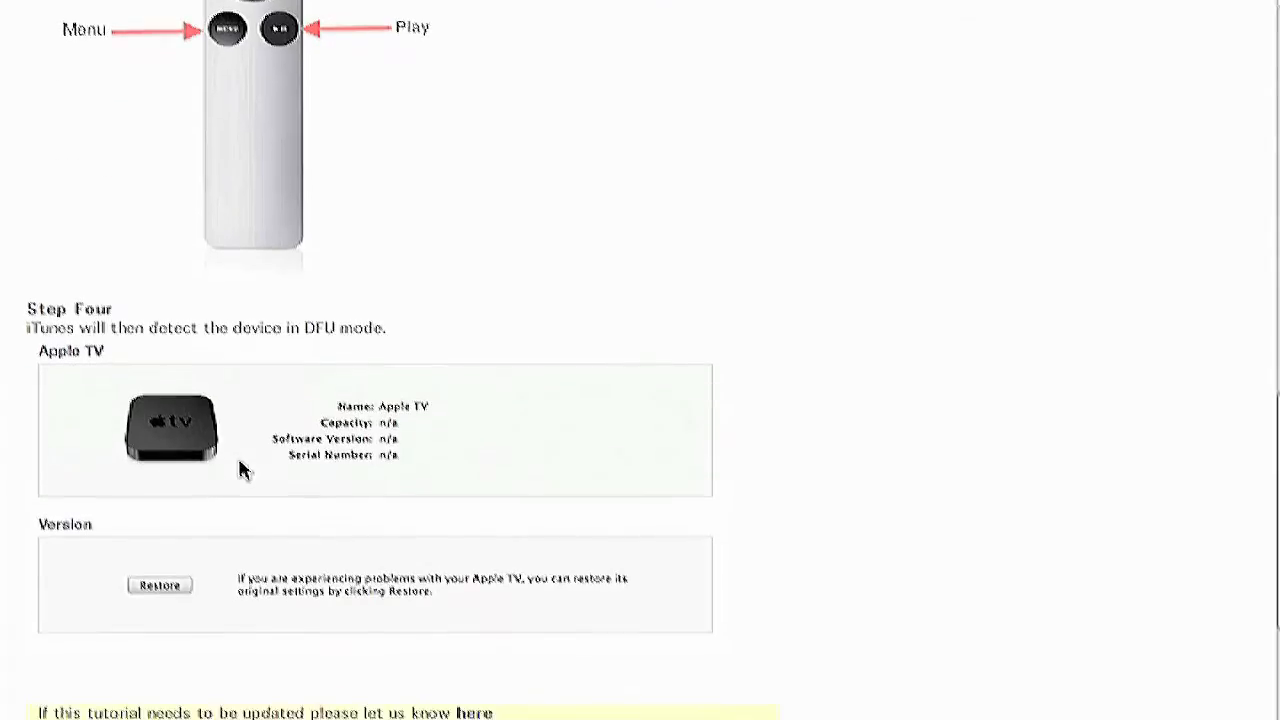
pyautogui.moveTo(342, 620)
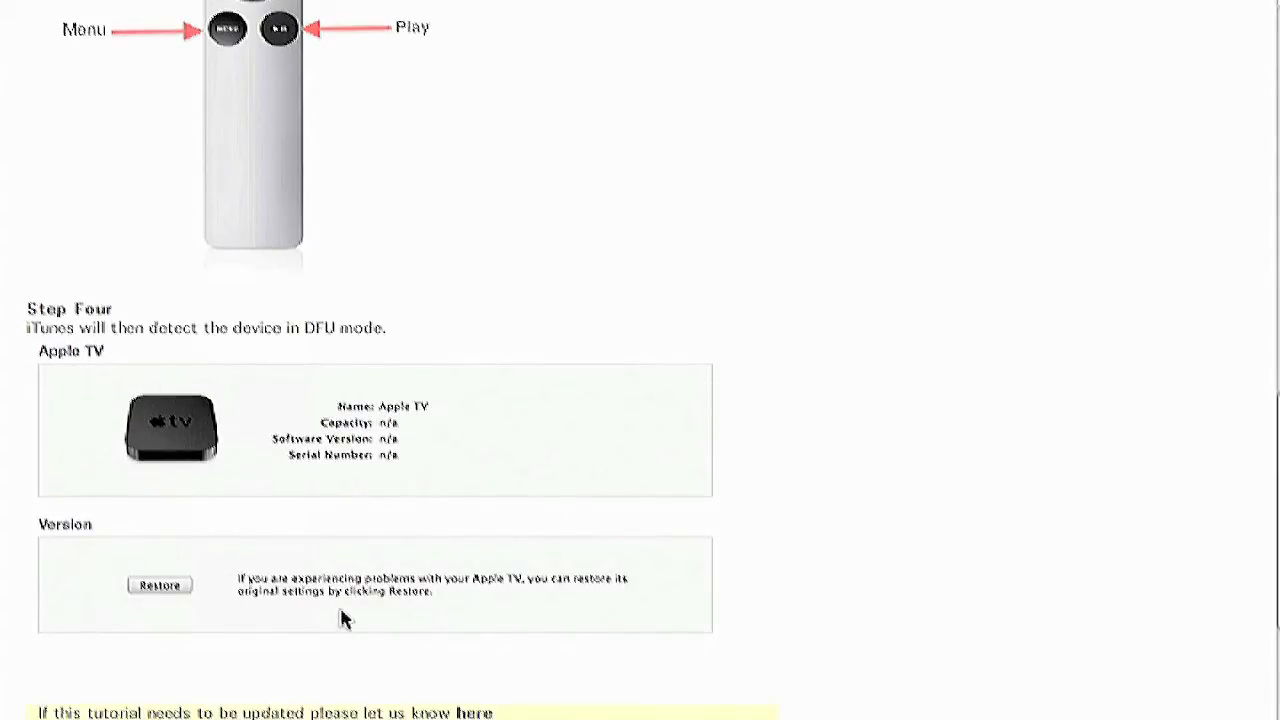
pyautogui.moveTo(196, 616)
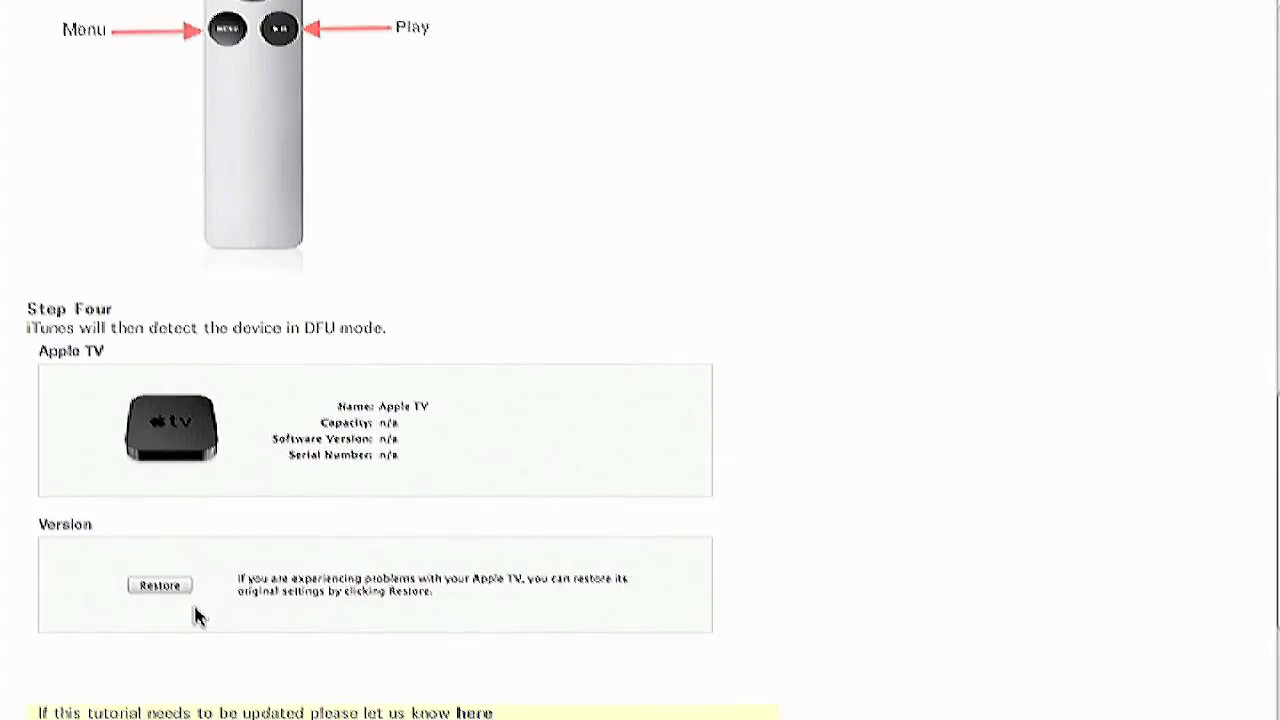
pyautogui.moveTo(296, 532)
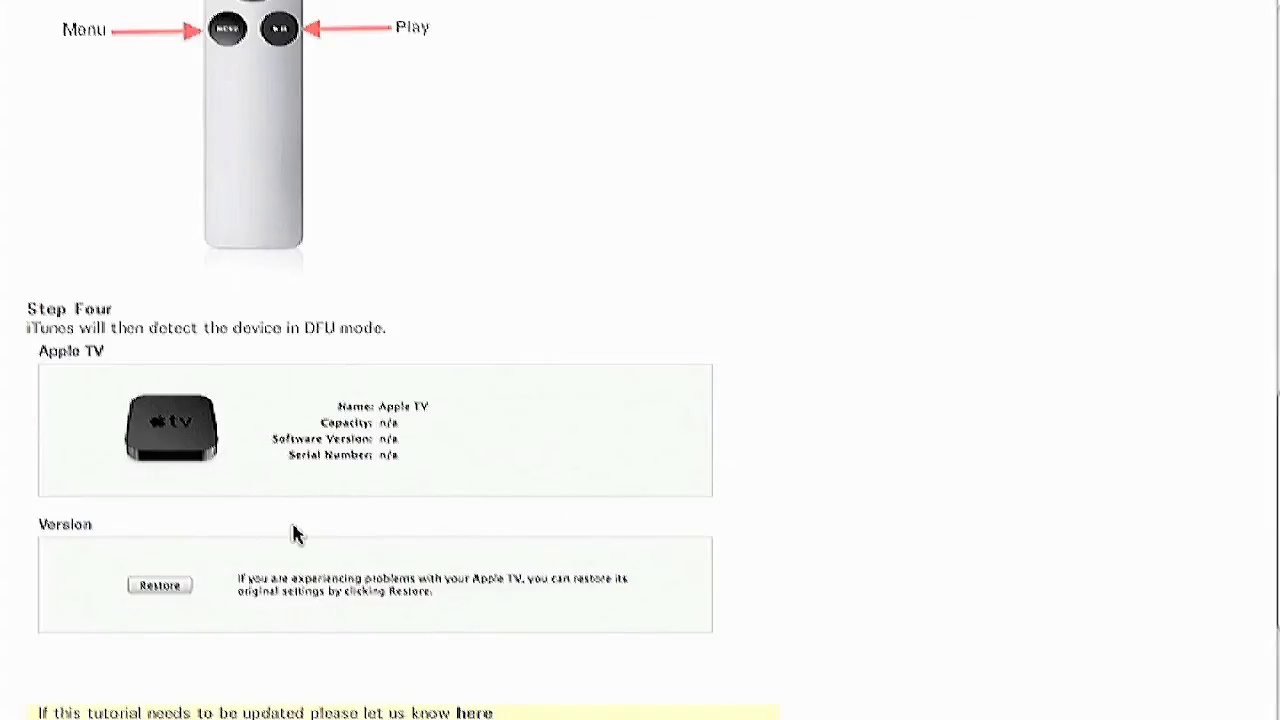
pyautogui.moveTo(244, 608)
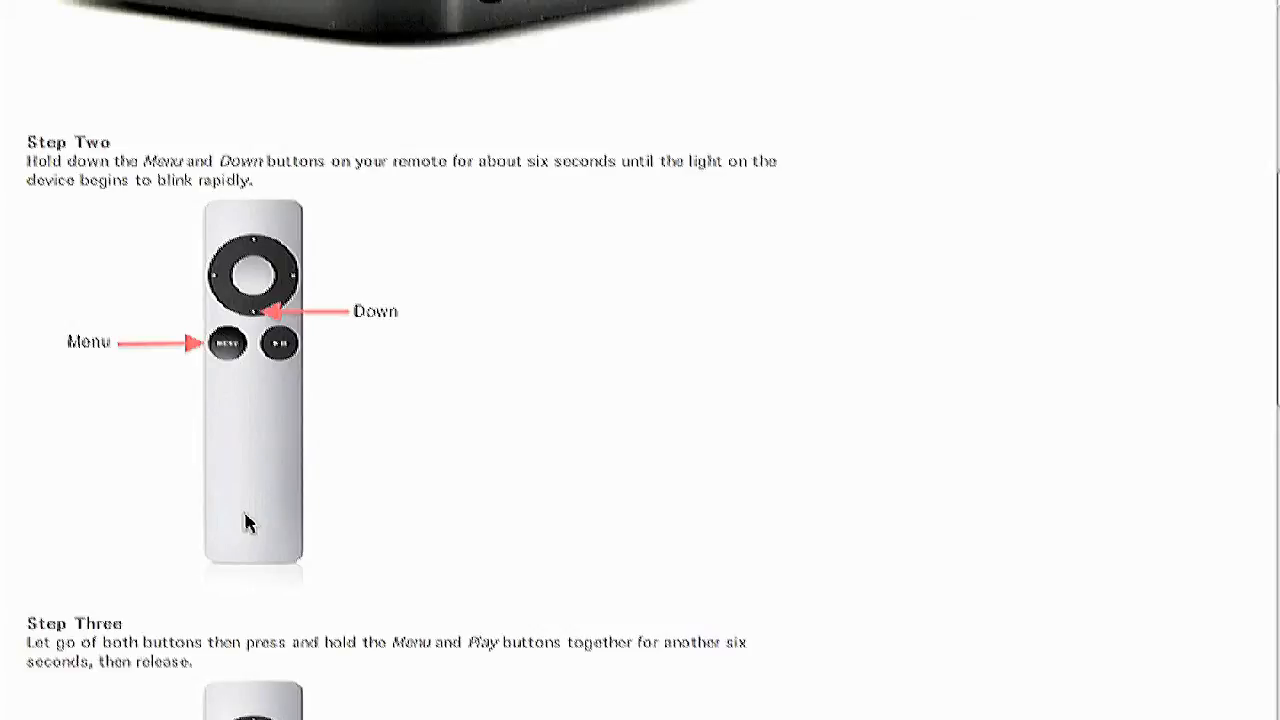
pyautogui.scroll(-3)
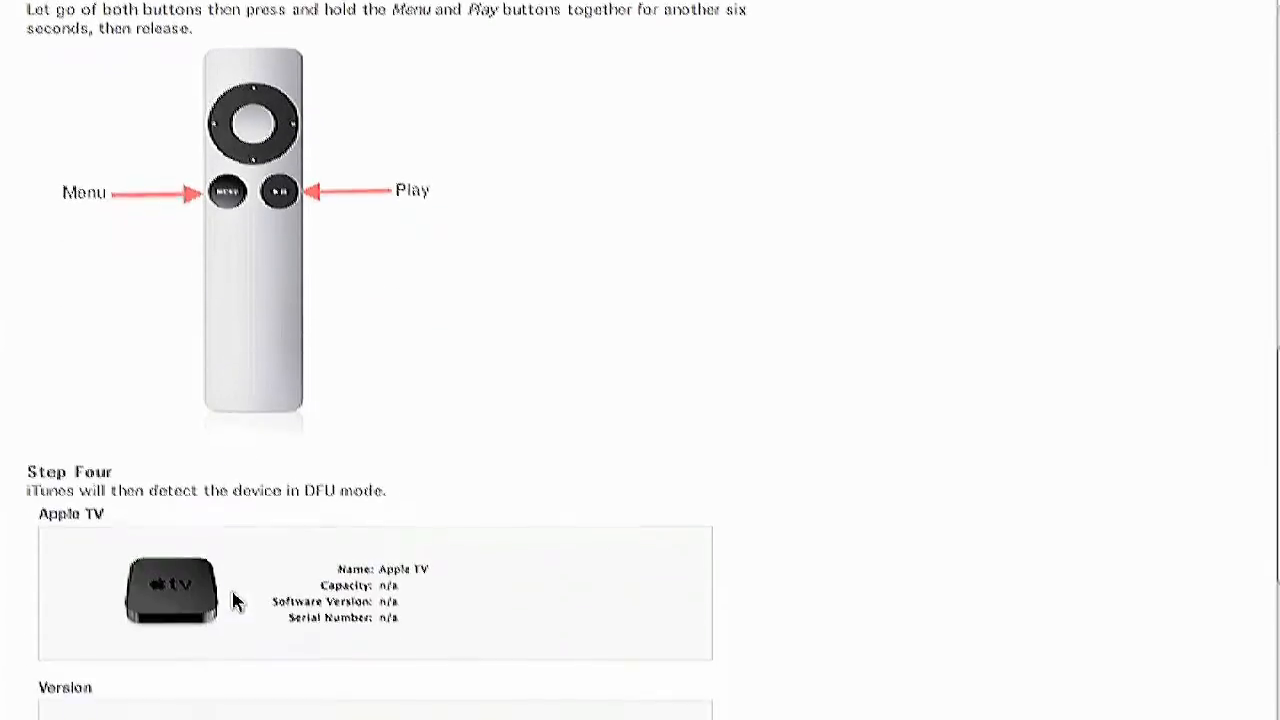
pyautogui.scroll(-3)
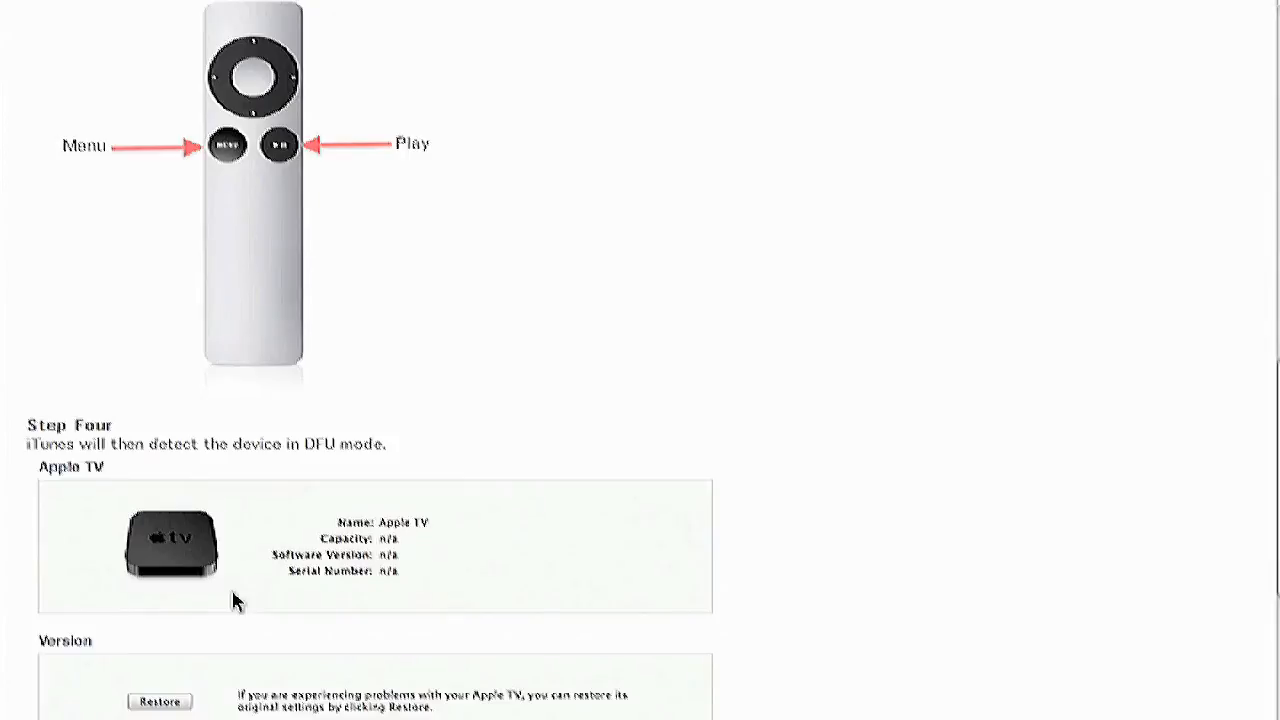
pyautogui.moveTo(336, 560)
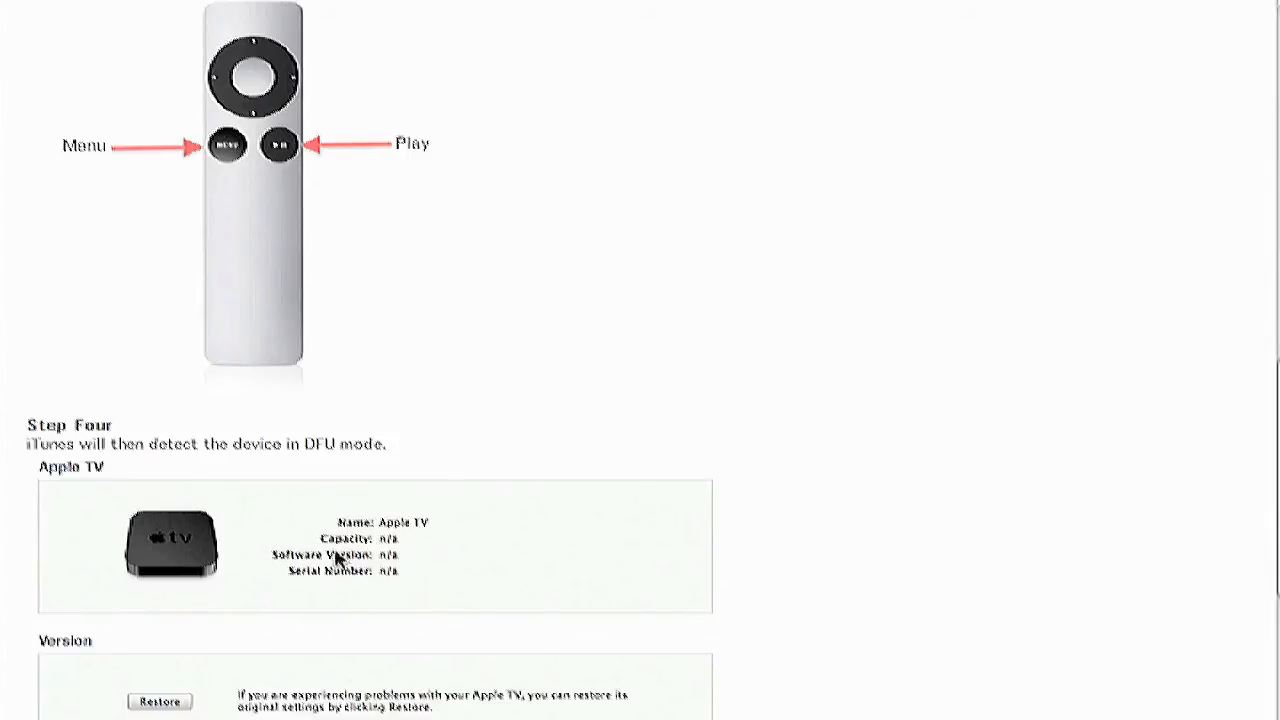
pyautogui.moveTo(522, 528)
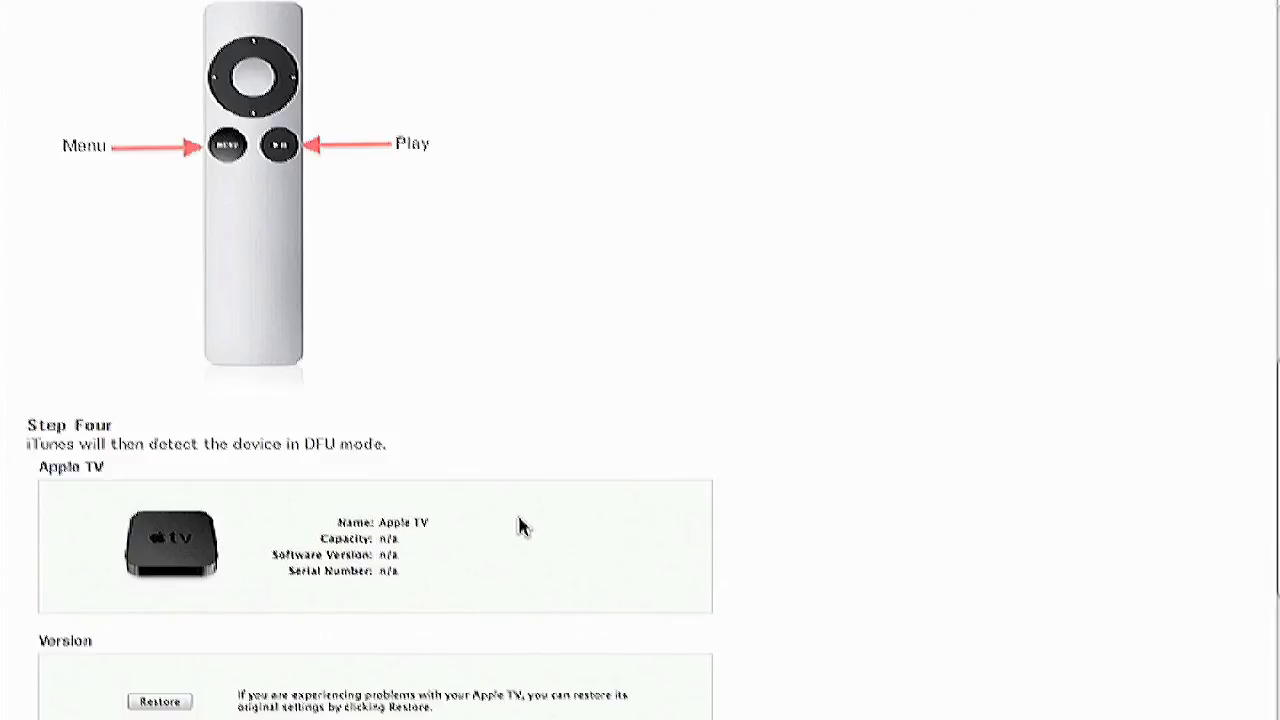